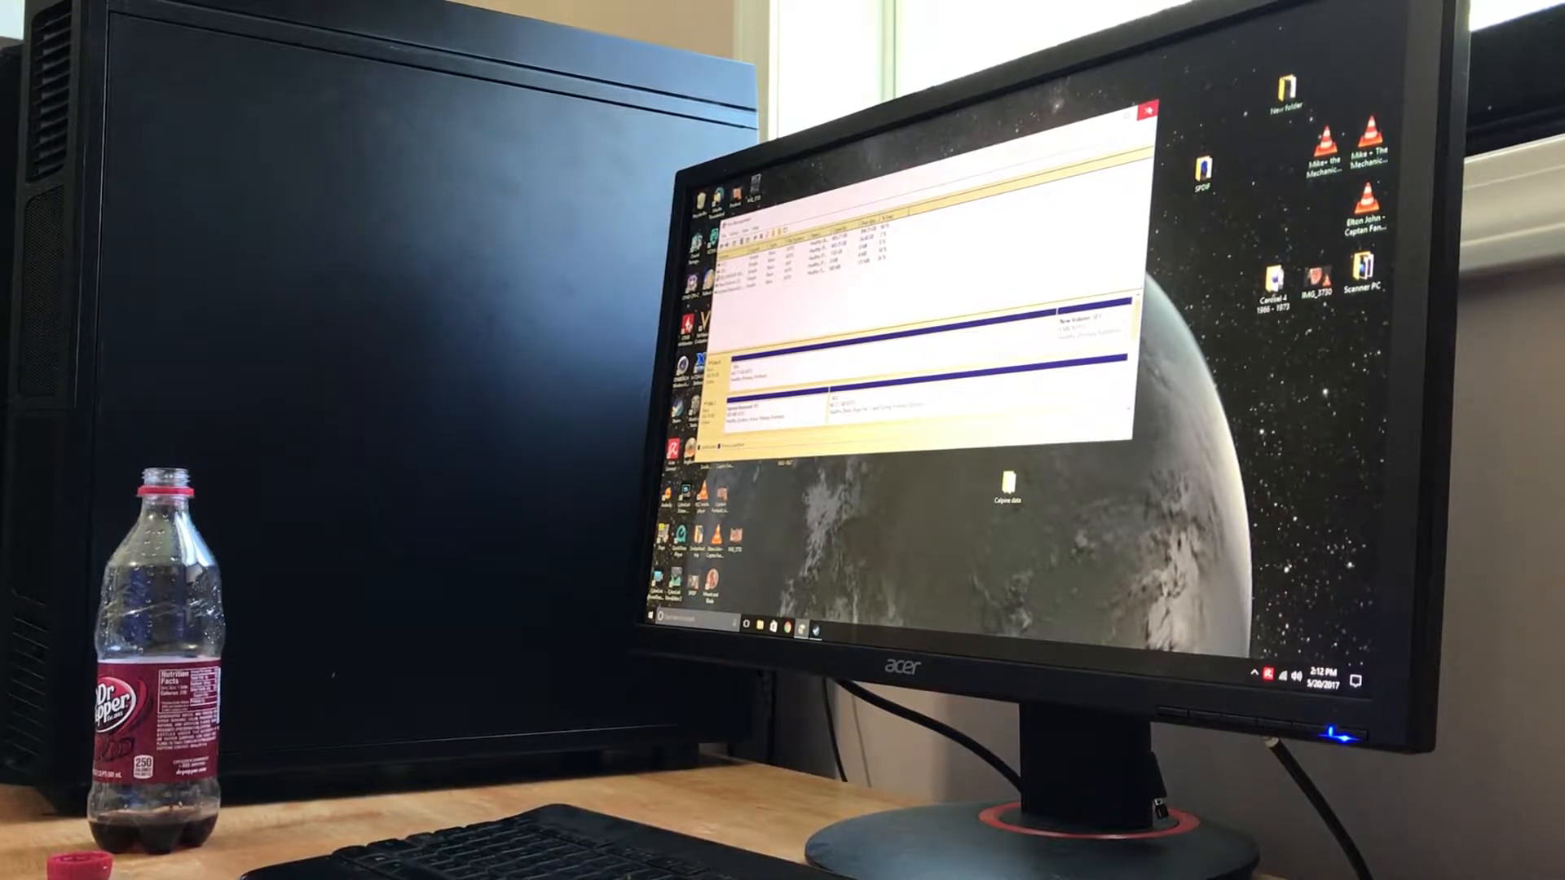
Step: Close Disk Management, having confirmed the new drive shows as C:, returning to the desktop
{"action": "left_click", "coordinate": [1141, 119]}
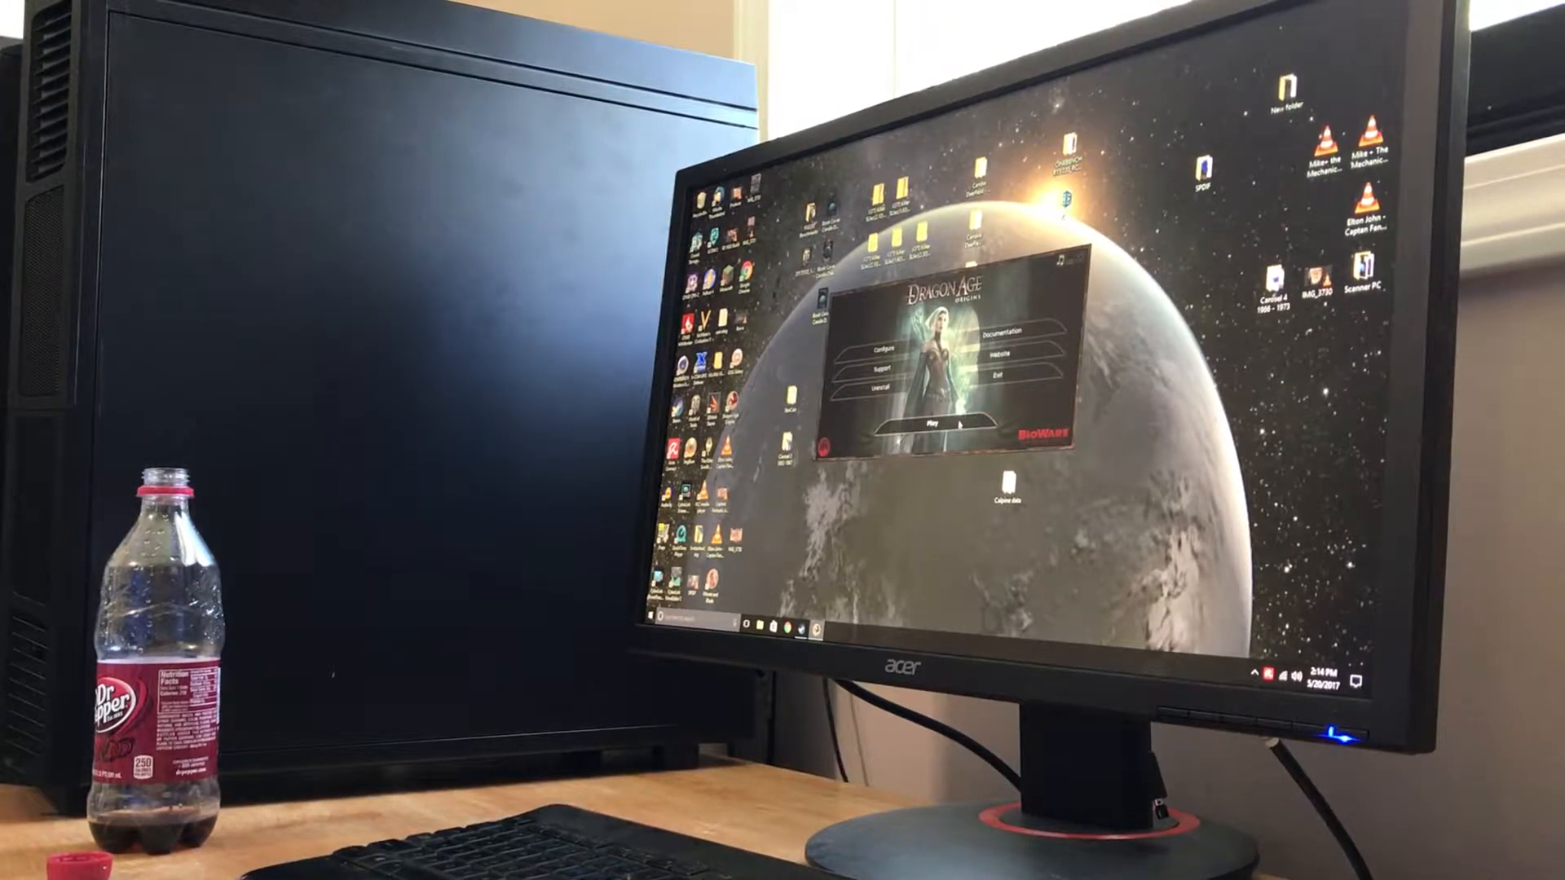
Step: Start Dragon Age from its launcher with Play so the splash screen begins loading
{"action": "left_click", "coordinate": [932, 424]}
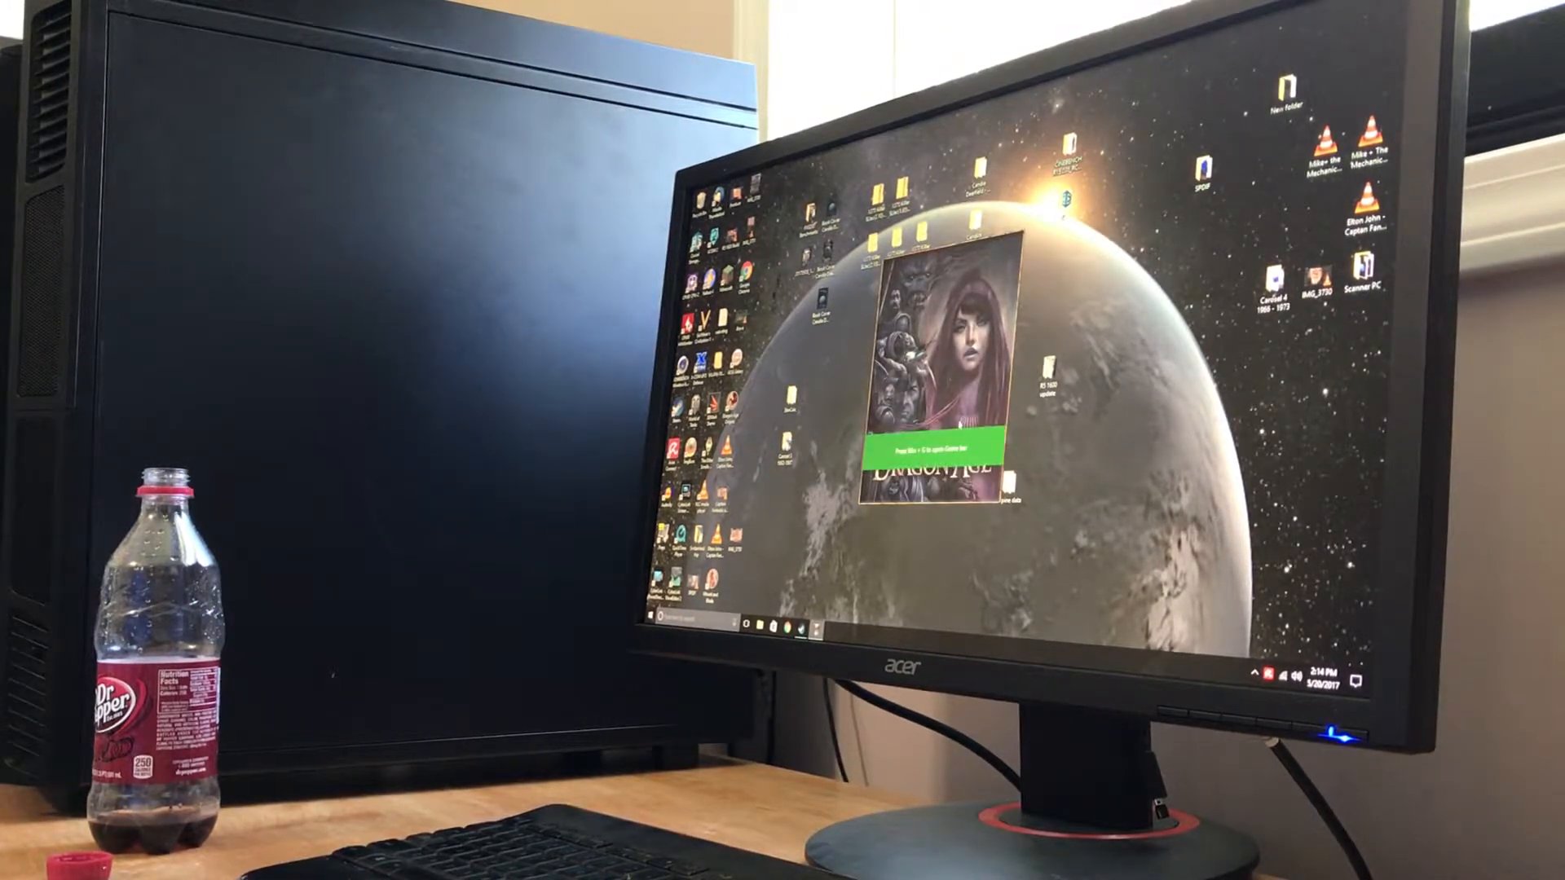